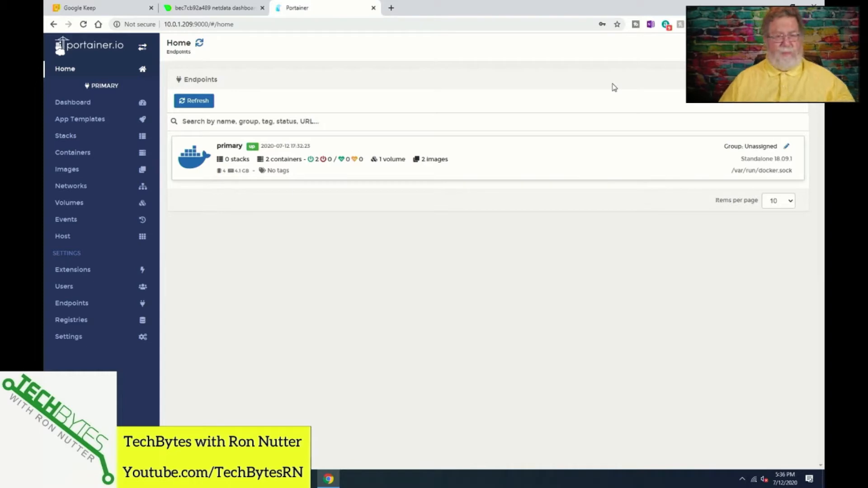
pyautogui.moveTo(579, 48)
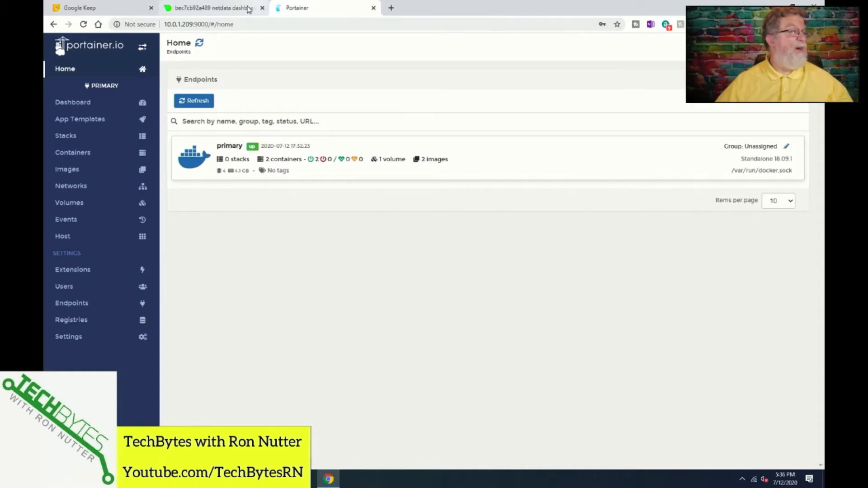
# Bring the Netdata dashboard tab forward to review CPU, load and RAM gauges.
pyautogui.click(222, 8)
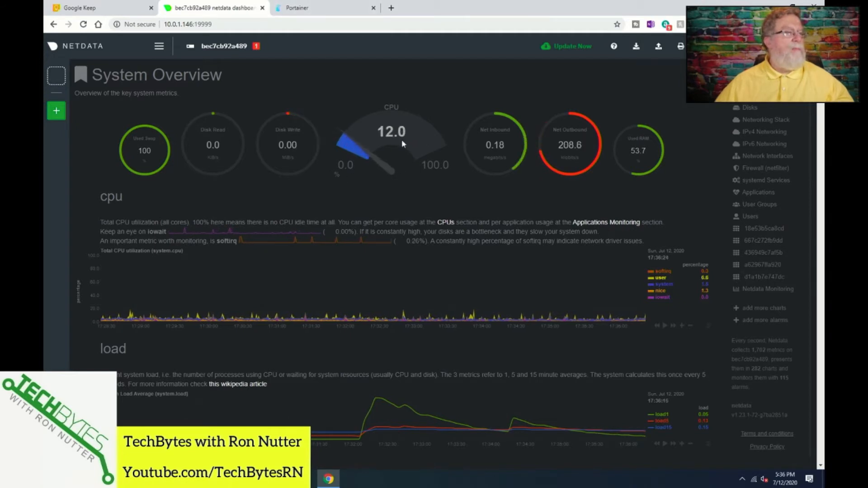
pyautogui.moveTo(395, 148)
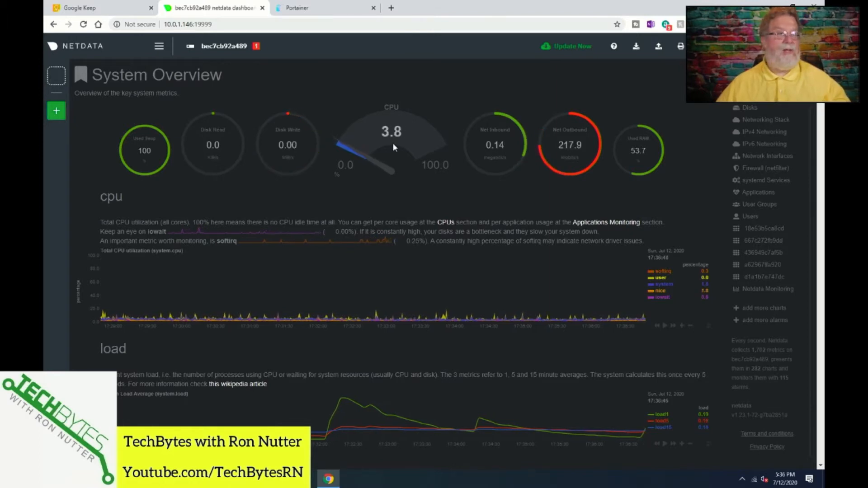
pyautogui.moveTo(423, 147)
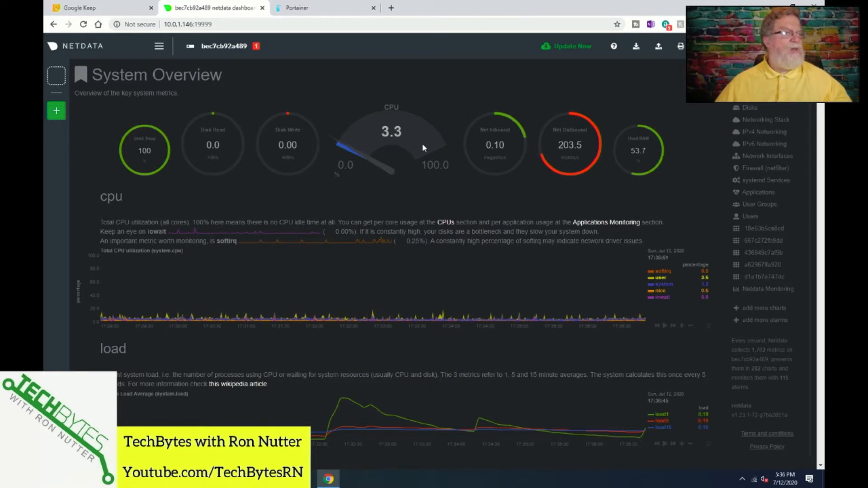
pyautogui.moveTo(623, 159)
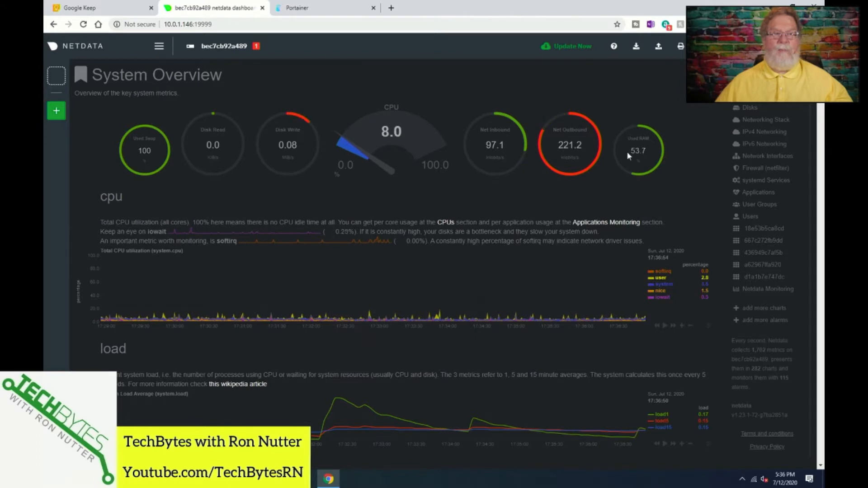
pyautogui.moveTo(637, 162)
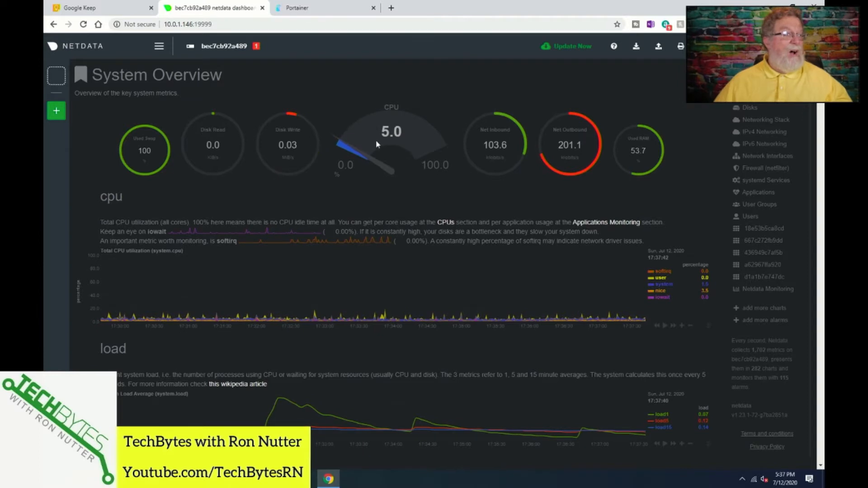
pyautogui.moveTo(514, 153)
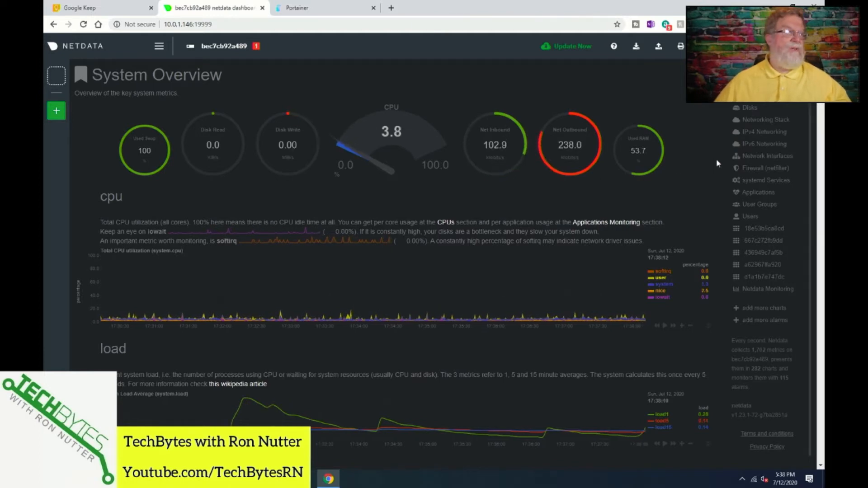
pyautogui.moveTo(773, 182)
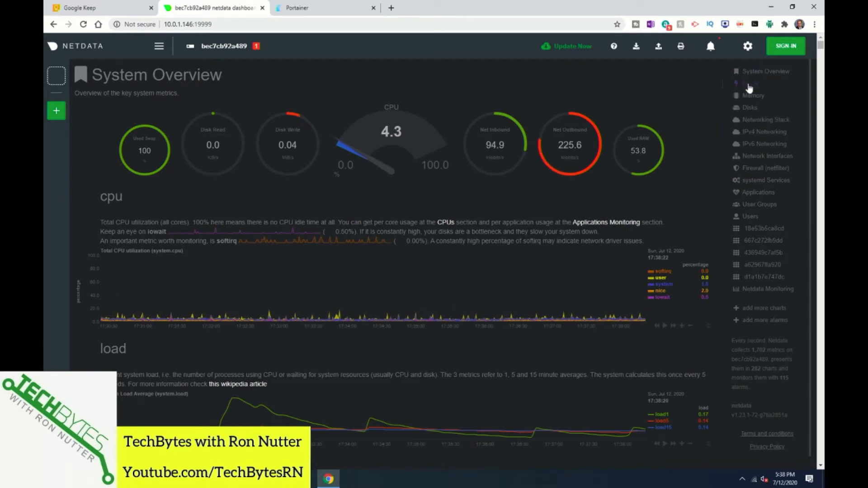
pyautogui.click(749, 82)
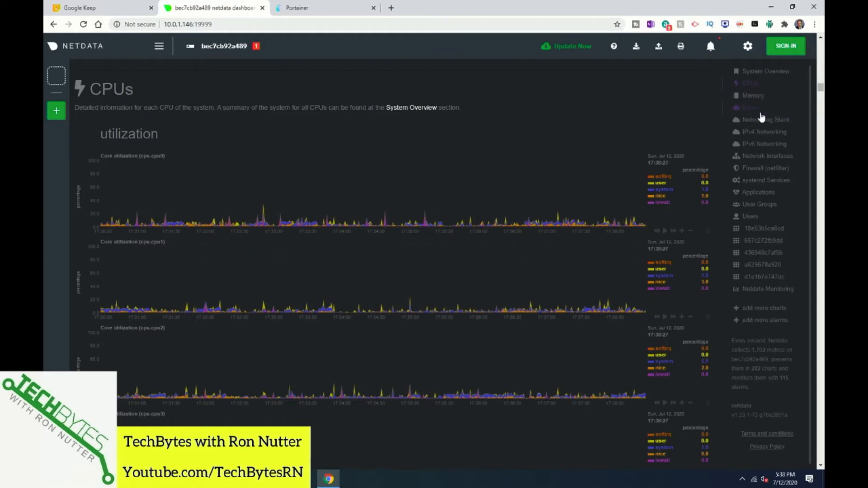
pyautogui.click(749, 108)
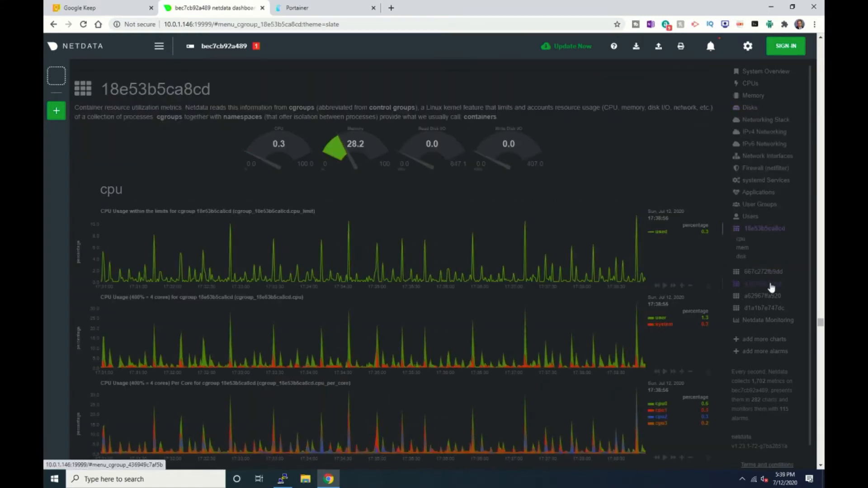
pyautogui.click(760, 283)
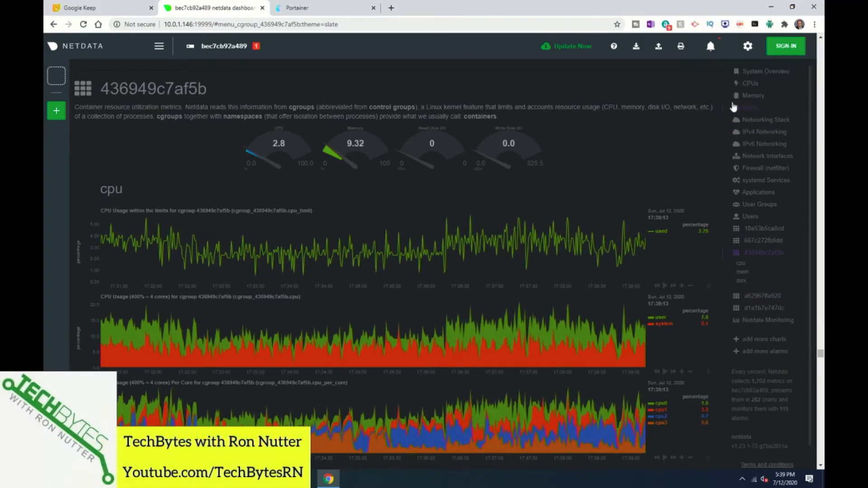
pyautogui.click(766, 71)
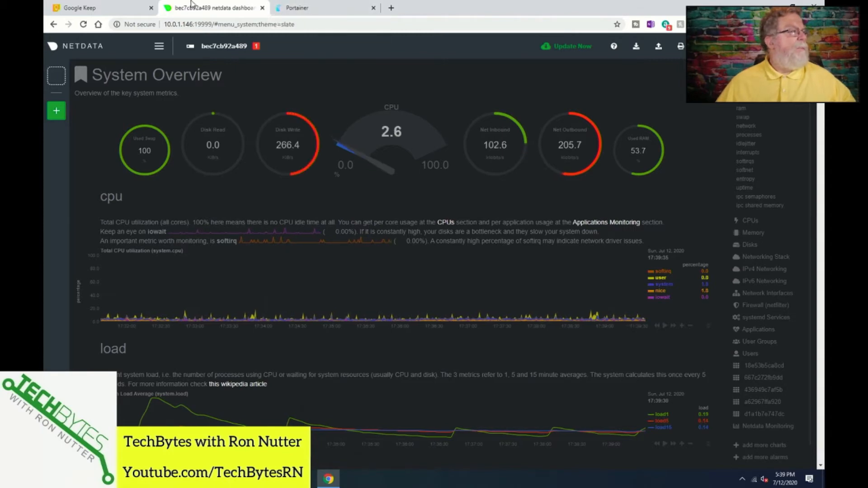
# Copy the docker run lines from the NetData install command note in Keep.
pyautogui.click(104, 7)
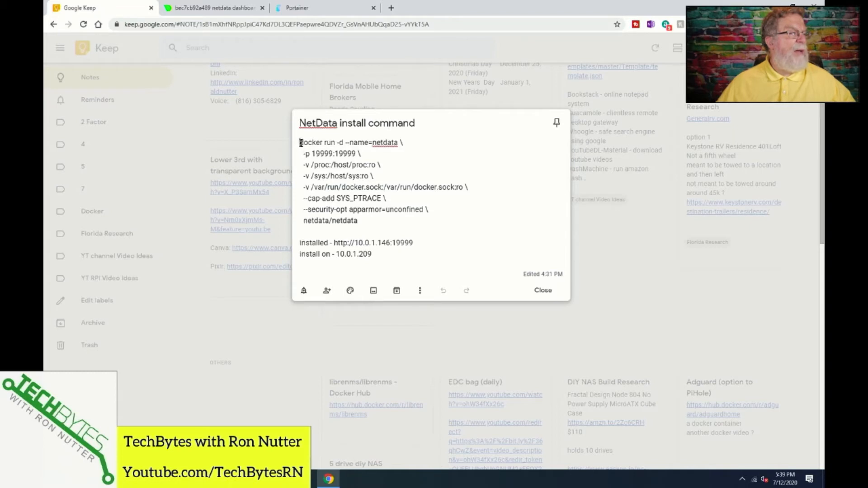
pyautogui.scroll(-3)
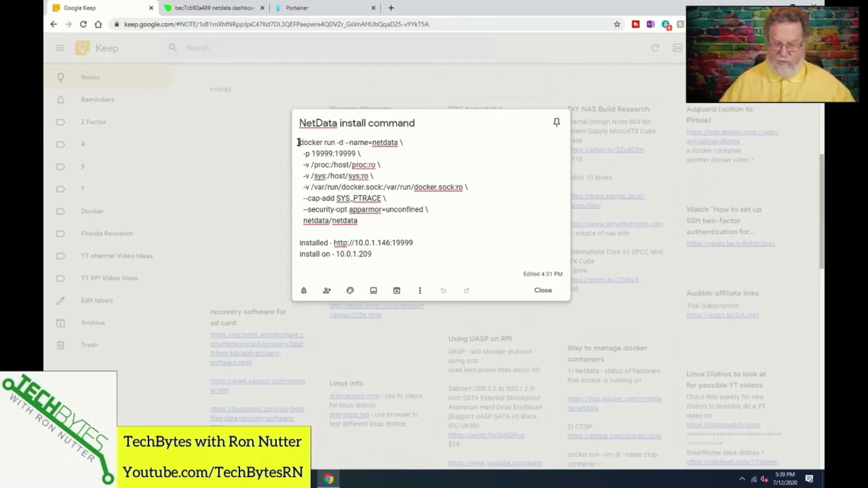
pyautogui.moveTo(298, 142); pyautogui.dragTo(358, 220)
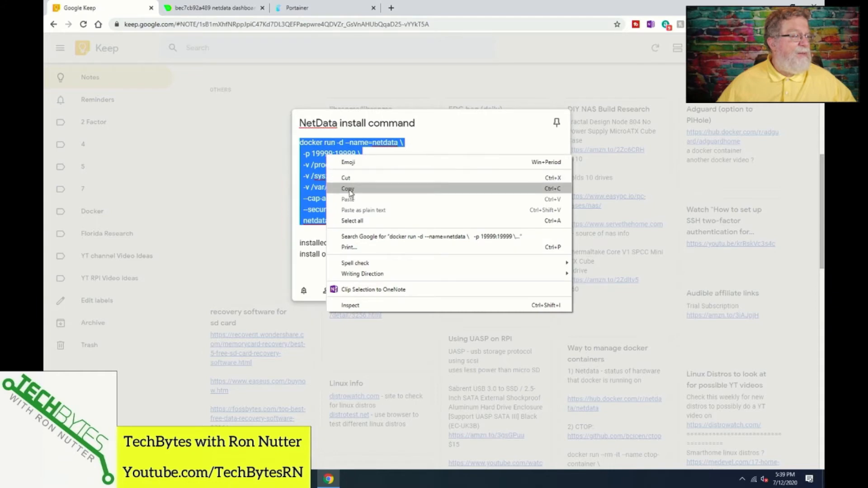
pyautogui.click(348, 188)
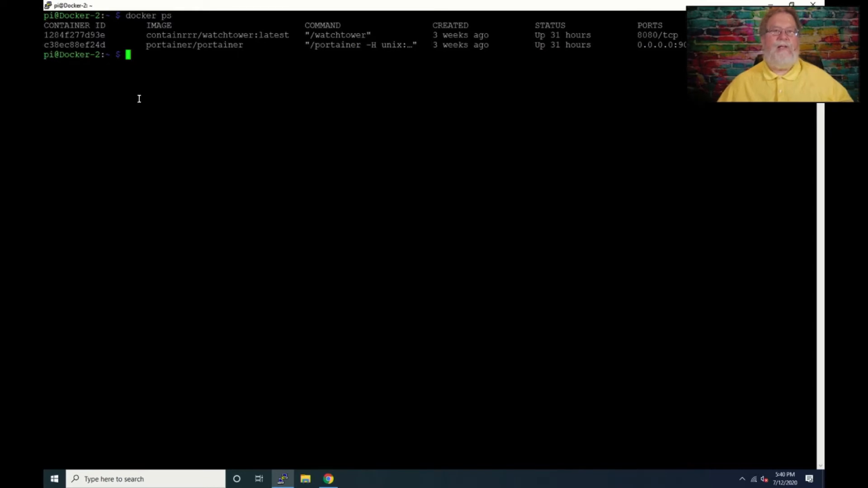
pyautogui.moveTo(137, 61)
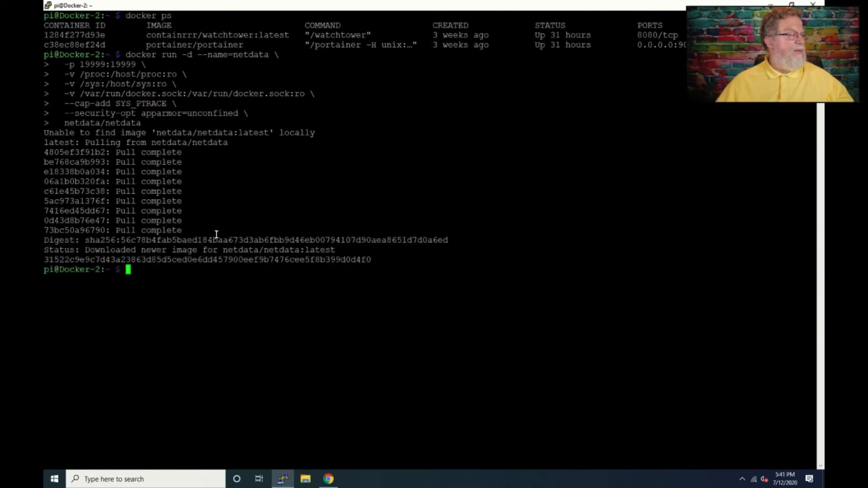
pyautogui.moveTo(214, 271)
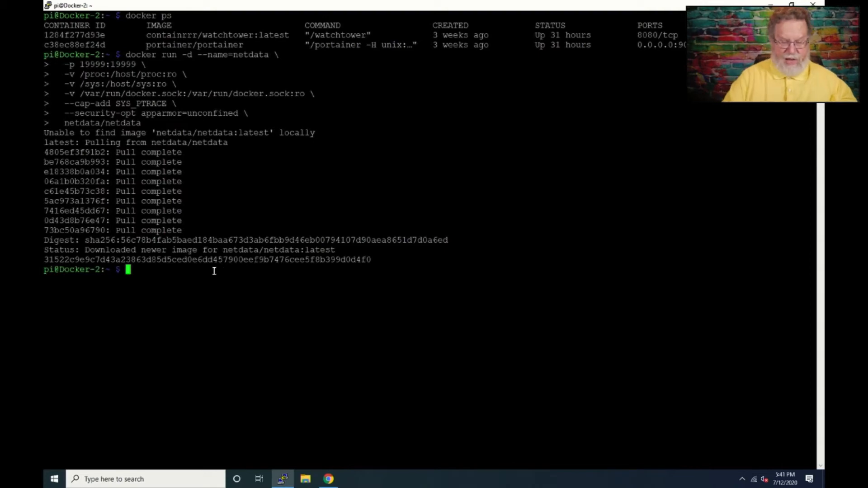
# Type 'ifcon' in the SSH terminal after running the Netdata docker command.
pyautogui.write('ifcon')
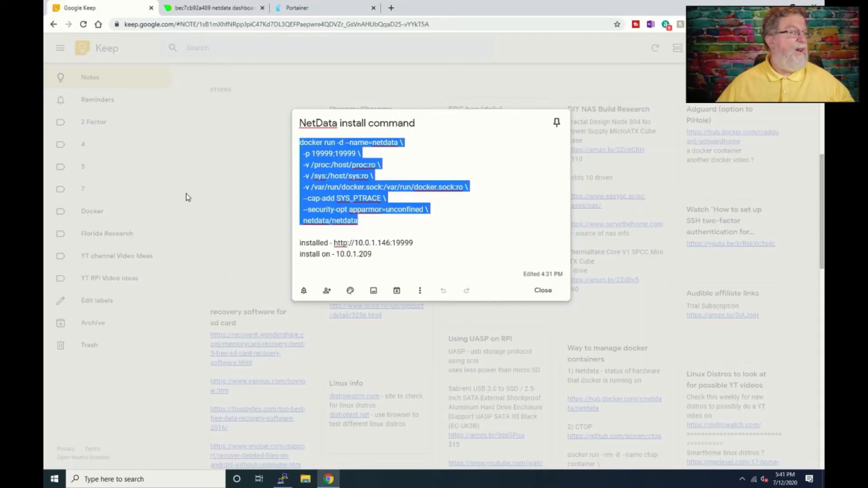
pyautogui.moveTo(544, 290)
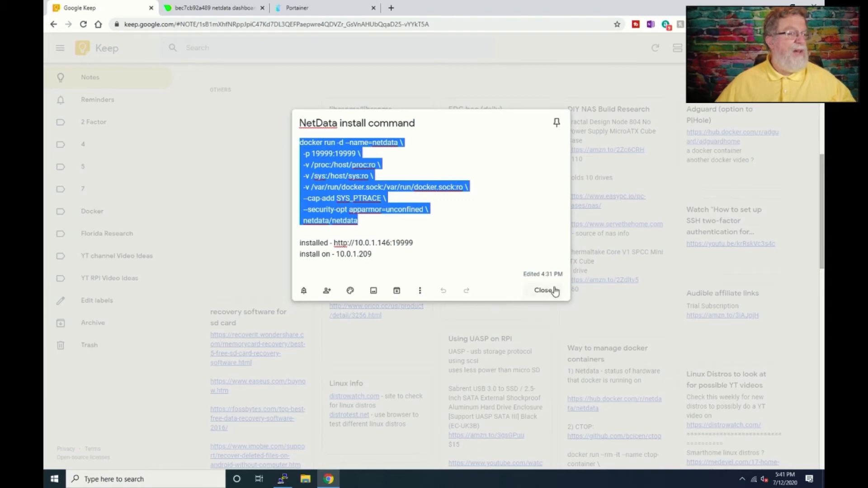
# Close the NetData install command note in Google Keep.
pyautogui.click(546, 290)
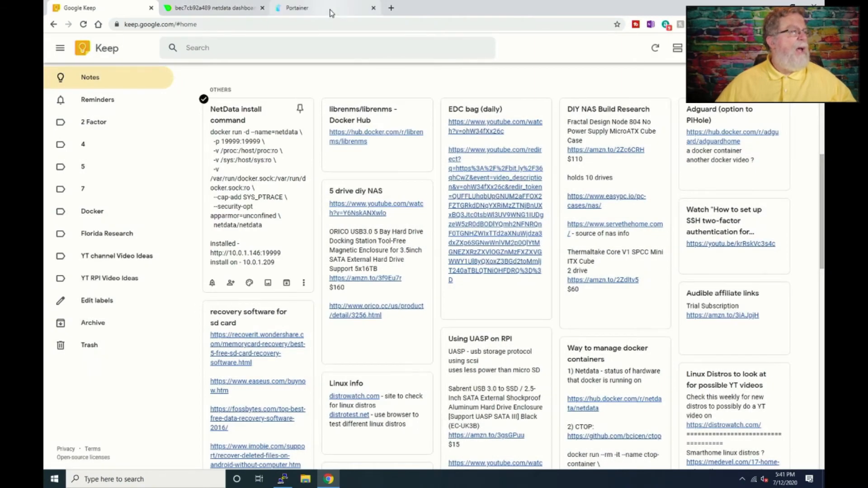
# Open the primary endpoint's container list in Portainer to see netdata starting.
pyautogui.click(310, 7)
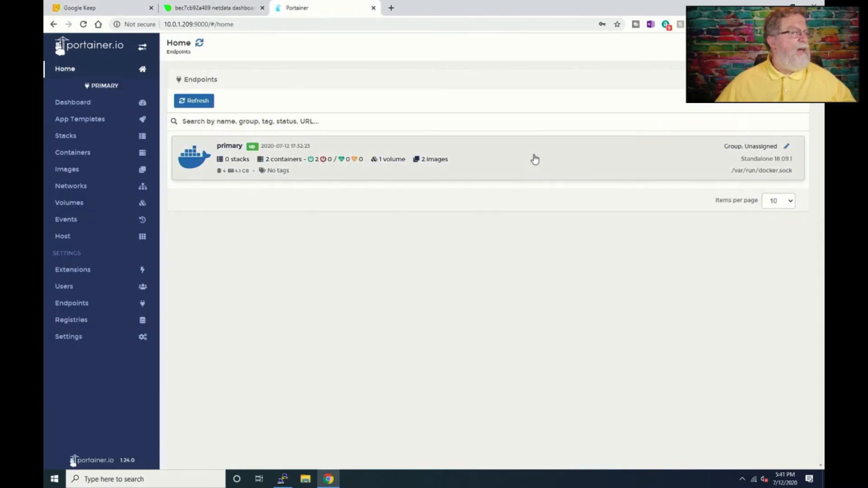
pyautogui.click(229, 146)
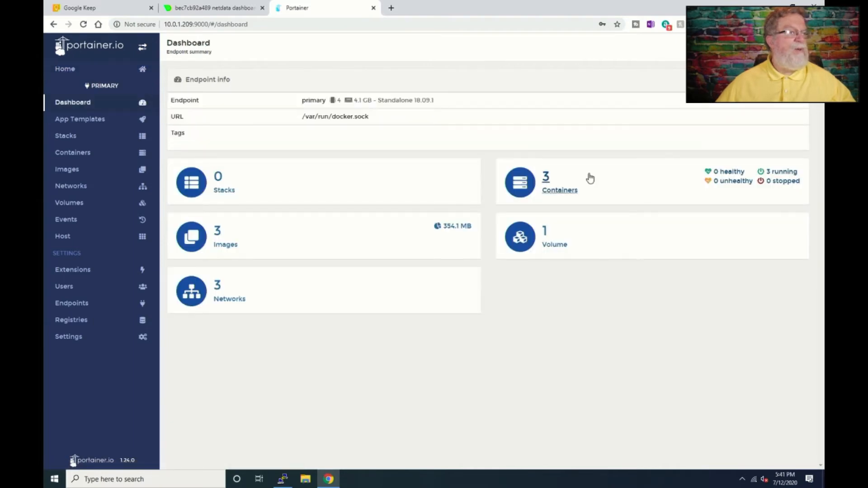
pyautogui.click(560, 190)
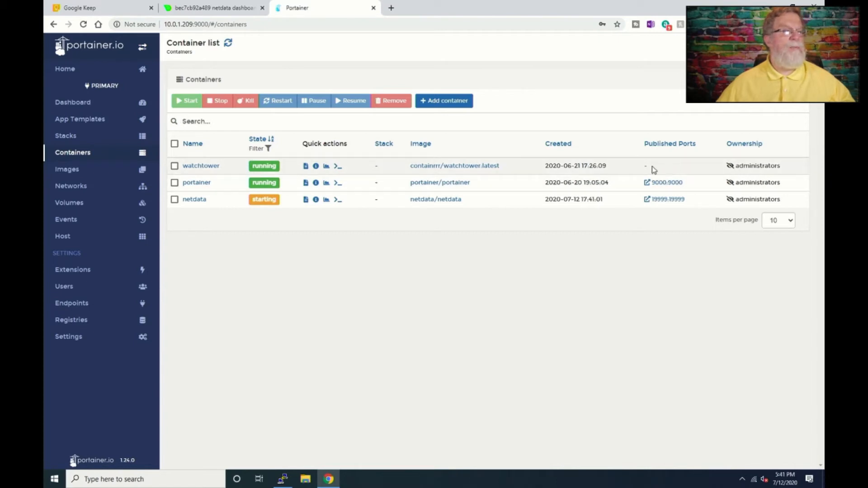
pyautogui.moveTo(667, 168)
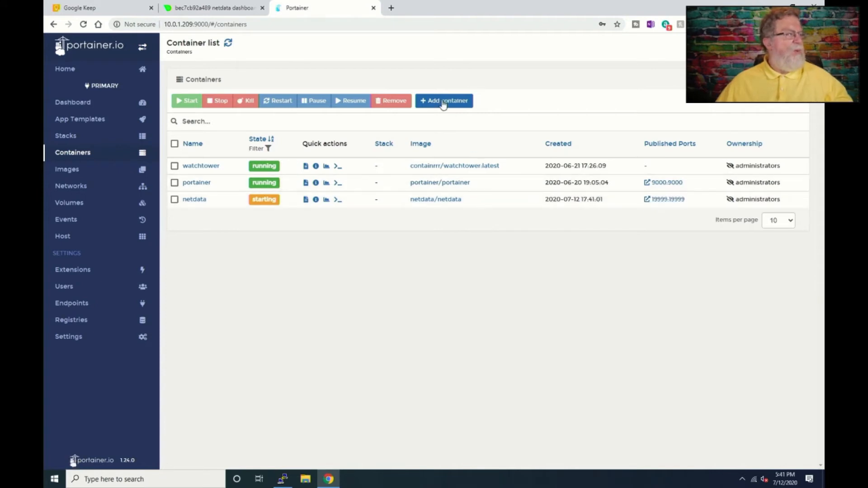
# Enter the Netdata address 10.1.0.209:19999 in a new tab, correcting the mistyped address.
pyautogui.click(394, 8)
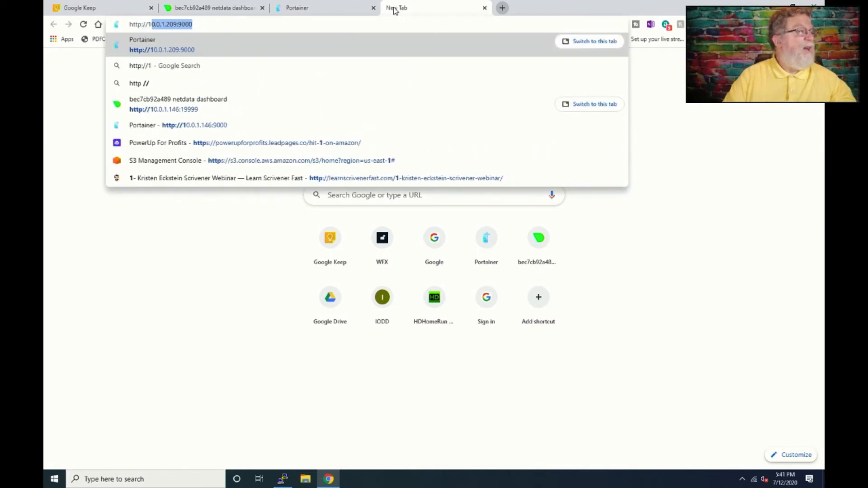
pyautogui.write('http://10.01.')
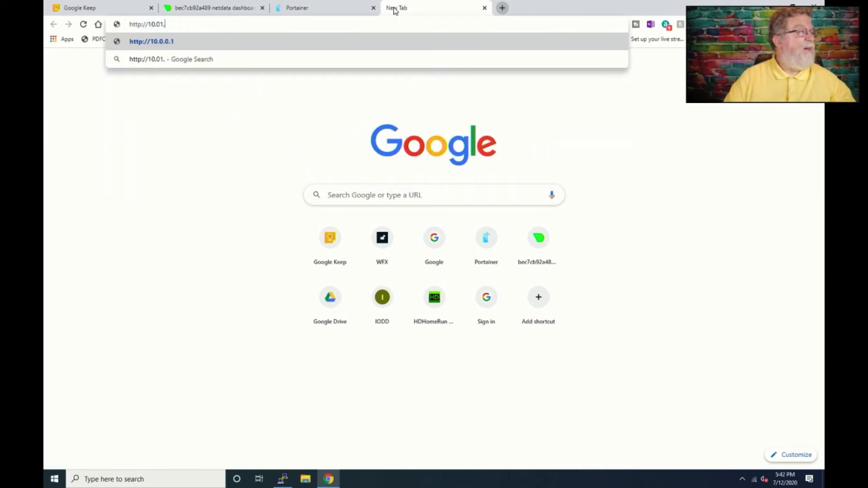
pyautogui.write('209:')
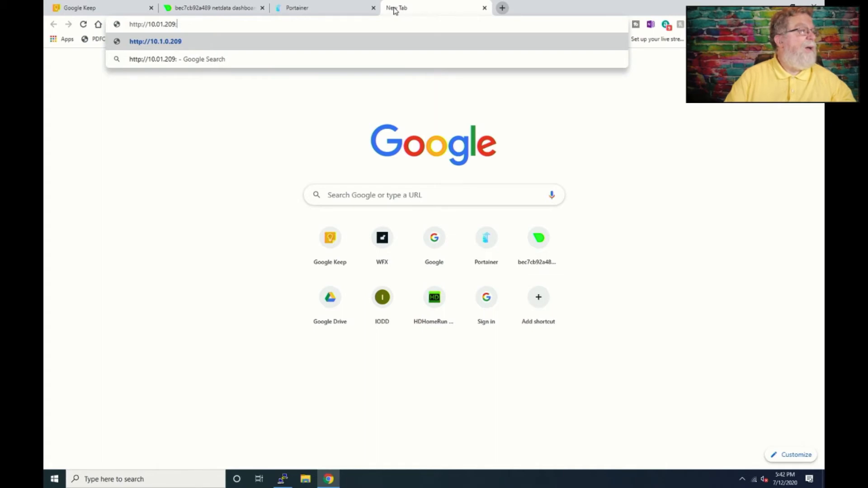
pyautogui.write('19999')
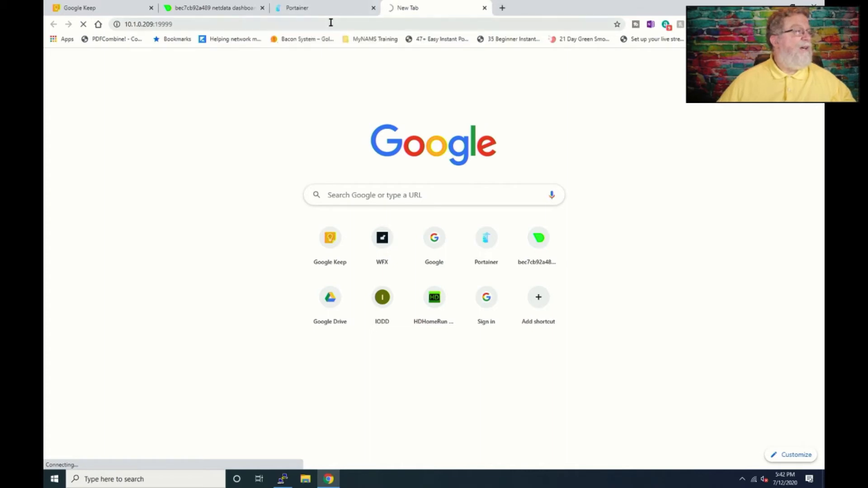
pyautogui.click(154, 24)
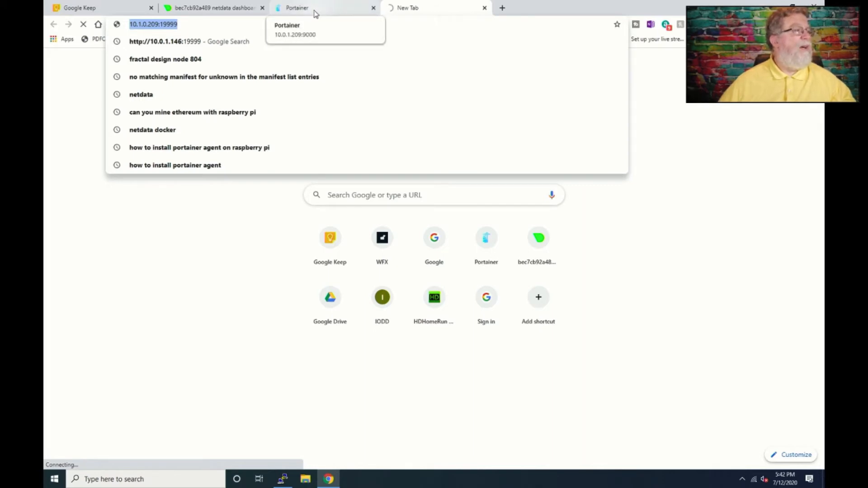
# Refresh Portainer's containers until netdata is healthy, then return to the original Netdata dashboard.
pyautogui.click(298, 8)
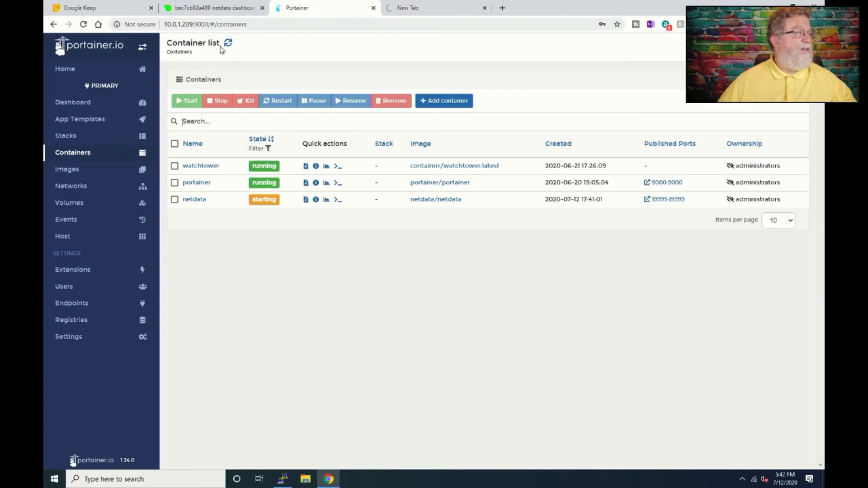
pyautogui.click(229, 44)
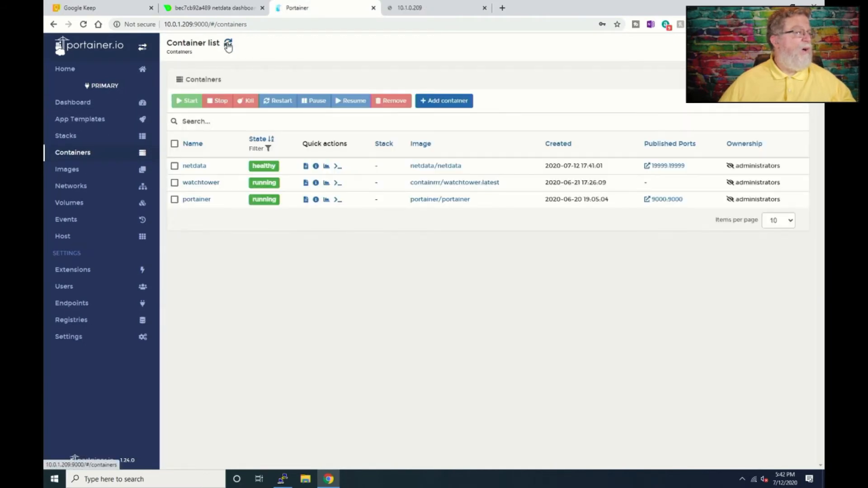
pyautogui.click(418, 8)
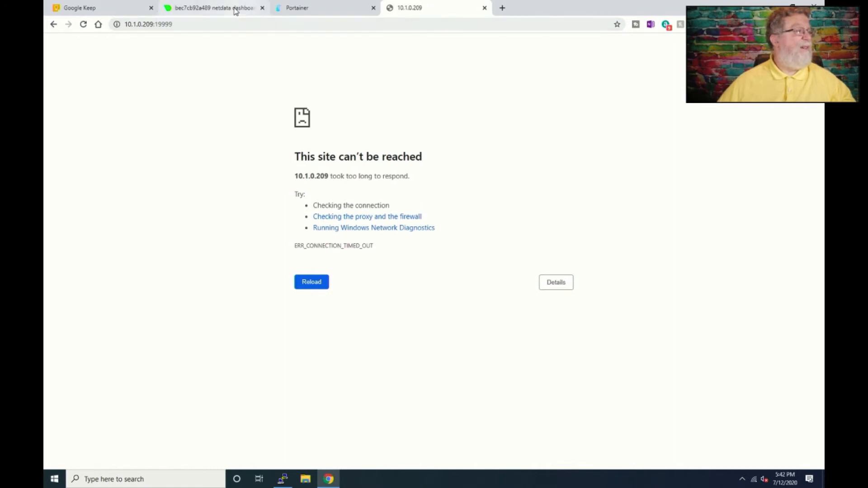
pyautogui.click(296, 8)
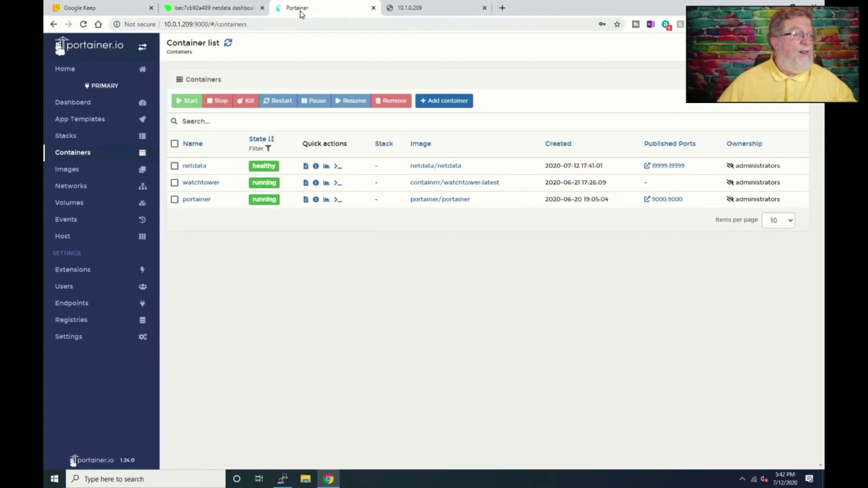
pyautogui.moveTo(332, 15)
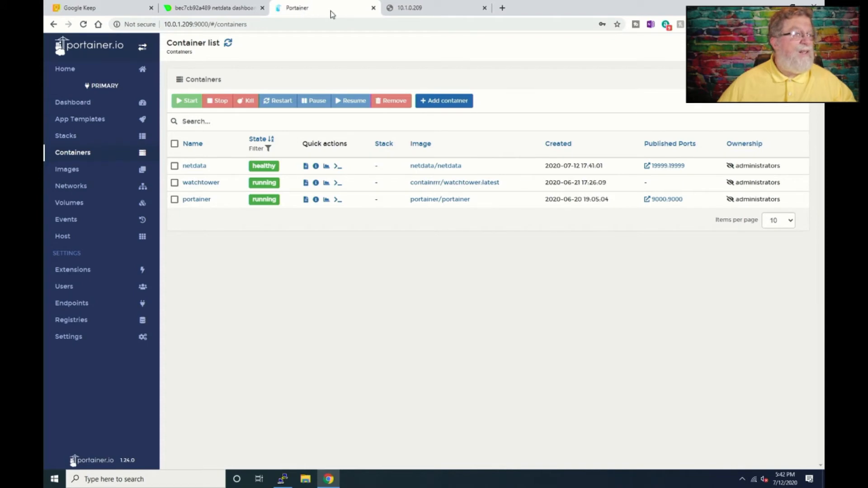
pyautogui.click(435, 8)
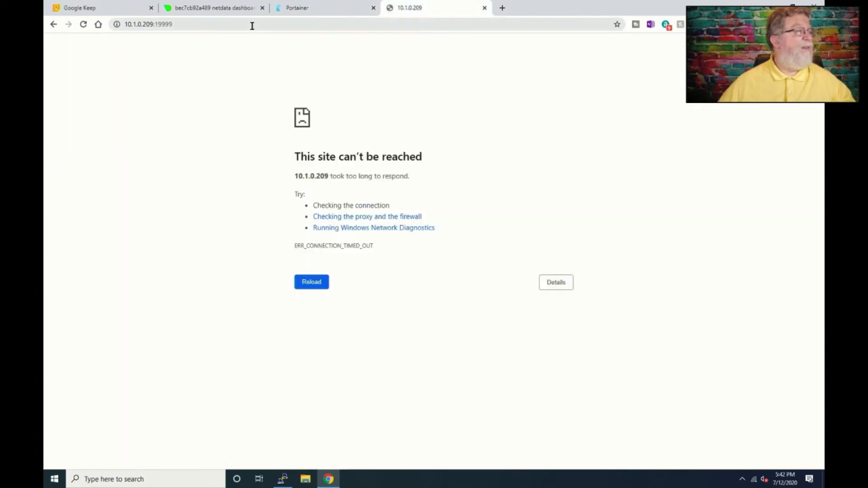
pyautogui.click(219, 8)
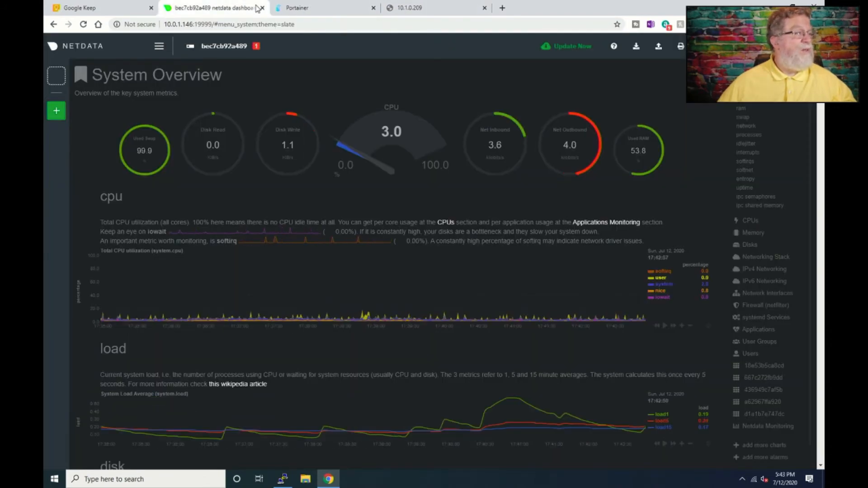
pyautogui.click(295, 8)
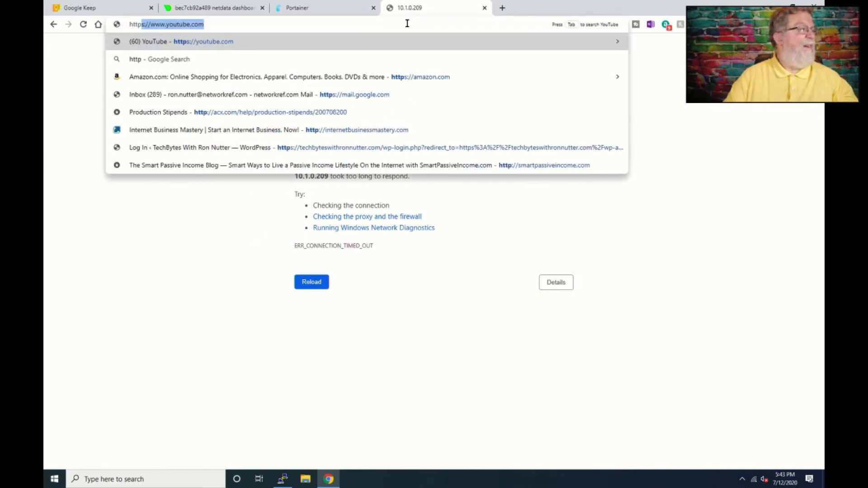
pyautogui.write('http://109')
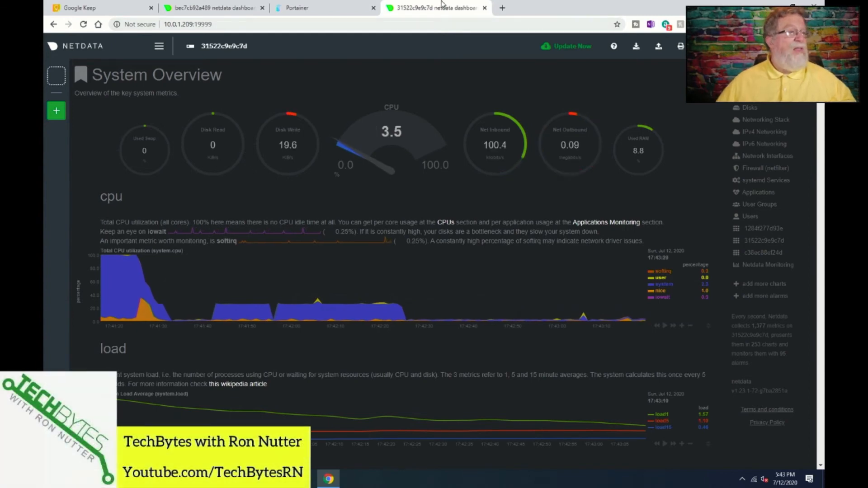
pyautogui.moveTo(440, 9)
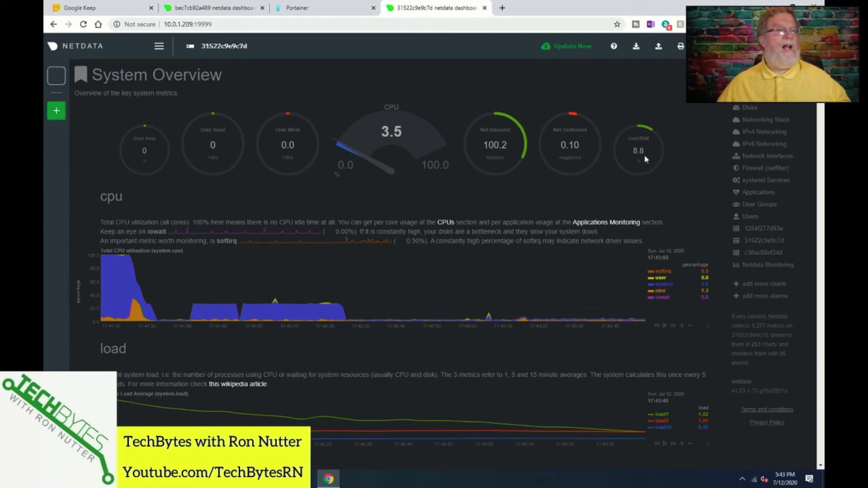
pyautogui.moveTo(613, 153)
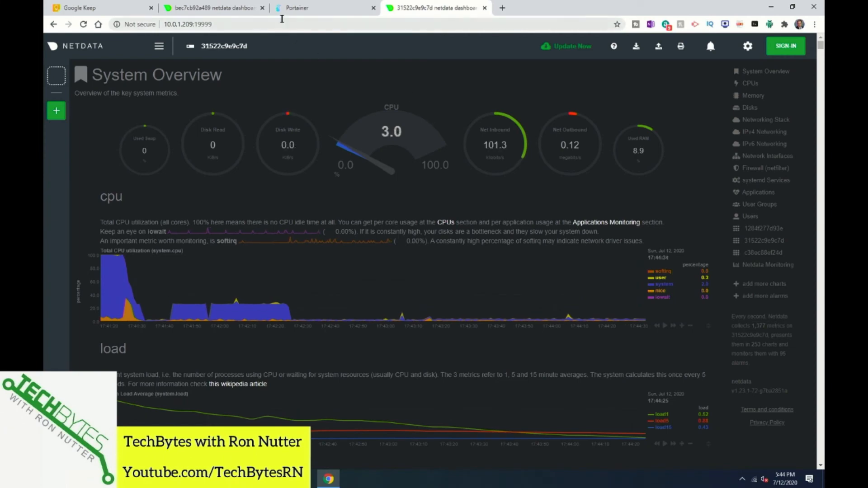
# Open the netdata container's details in Portainer and switch Create image to Advanced mode.
pyautogui.click(299, 8)
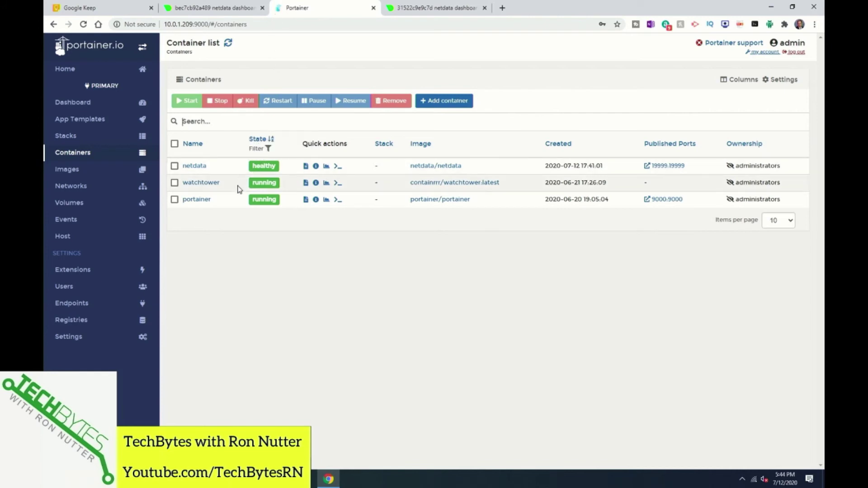
pyautogui.moveTo(200, 166)
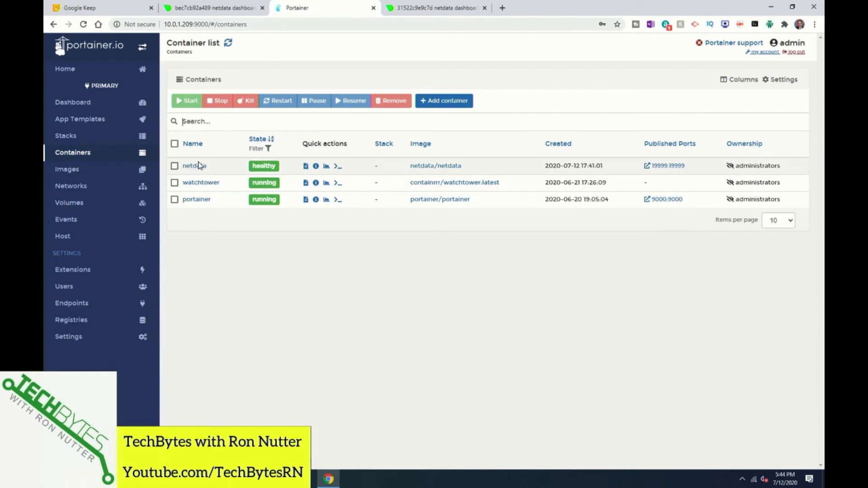
pyautogui.moveTo(206, 185)
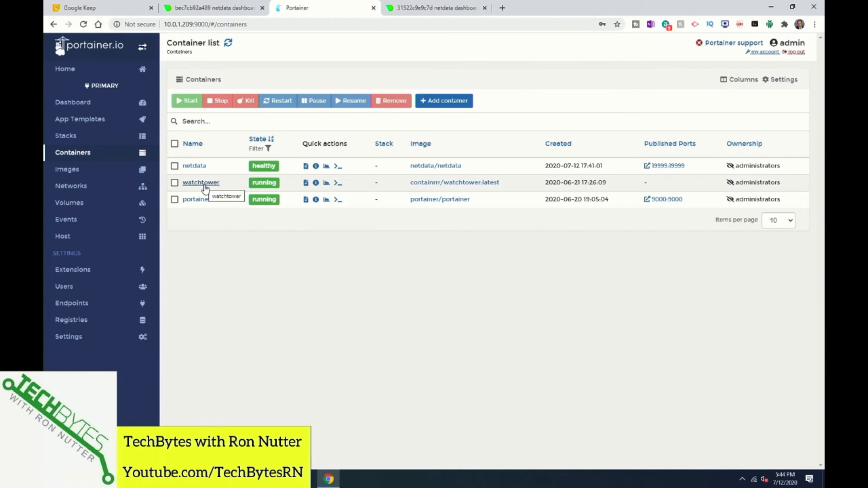
pyautogui.moveTo(205, 203)
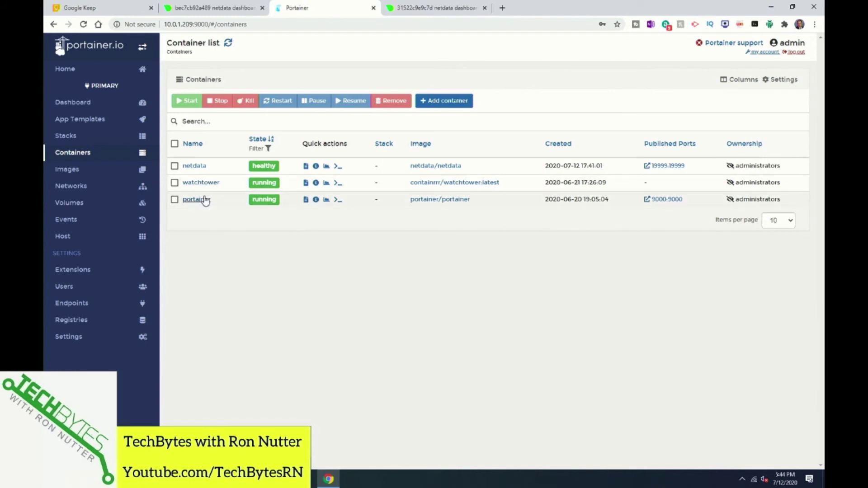
pyautogui.moveTo(220, 190)
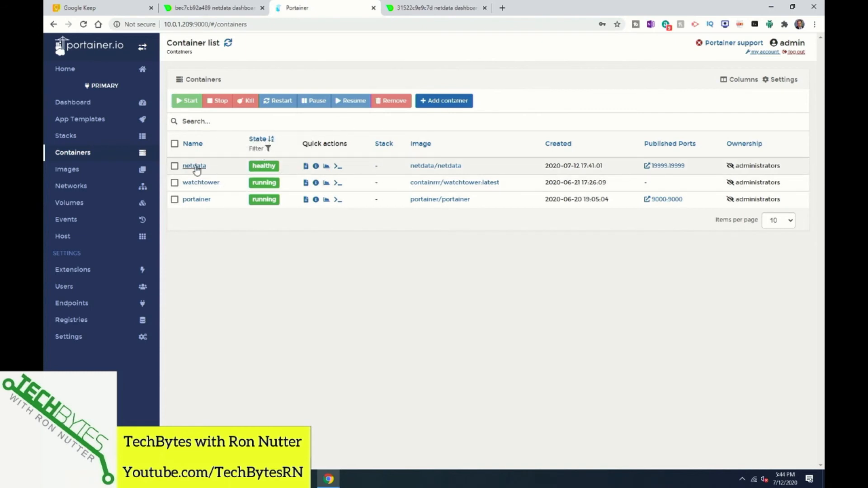
pyautogui.click(193, 166)
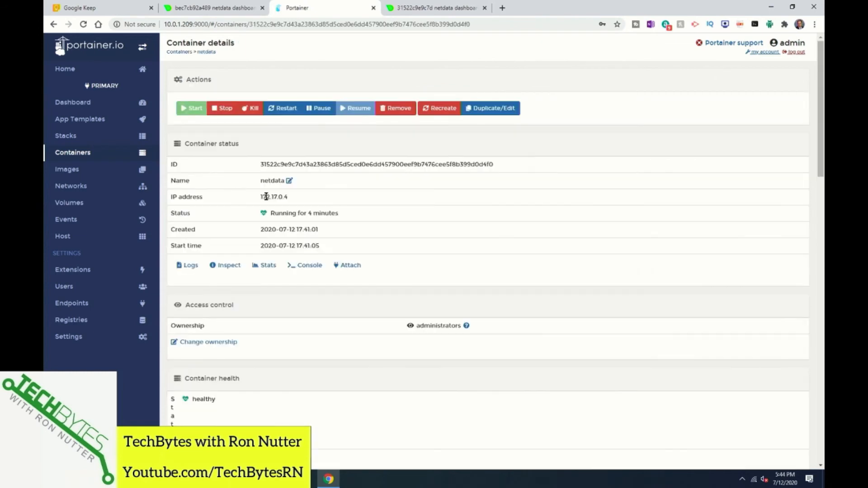
pyautogui.scroll(-3)
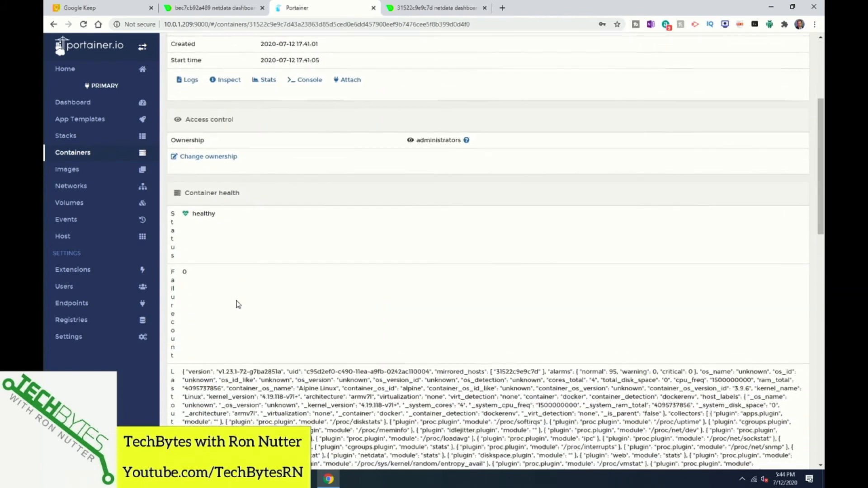
pyautogui.scroll(-3)
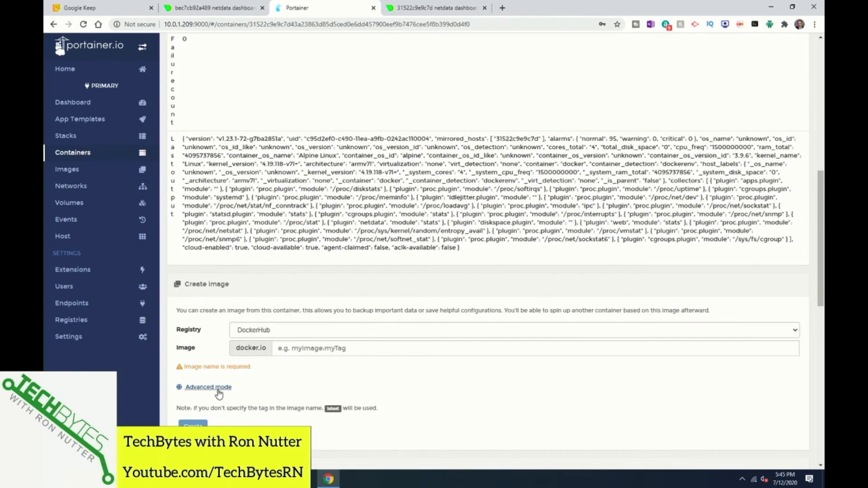
pyautogui.click(207, 387)
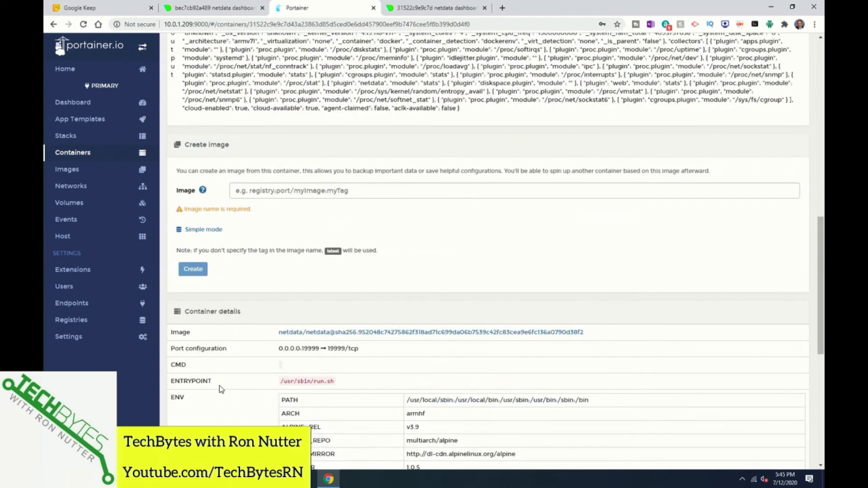
# Choose Unless Stopped as netdata's restart policy and submit the update.
pyautogui.scroll(-3)
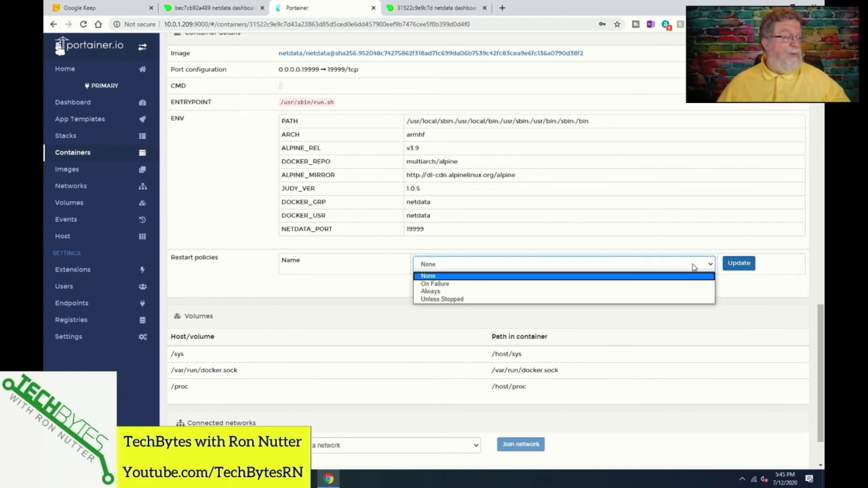
pyautogui.moveTo(637, 303)
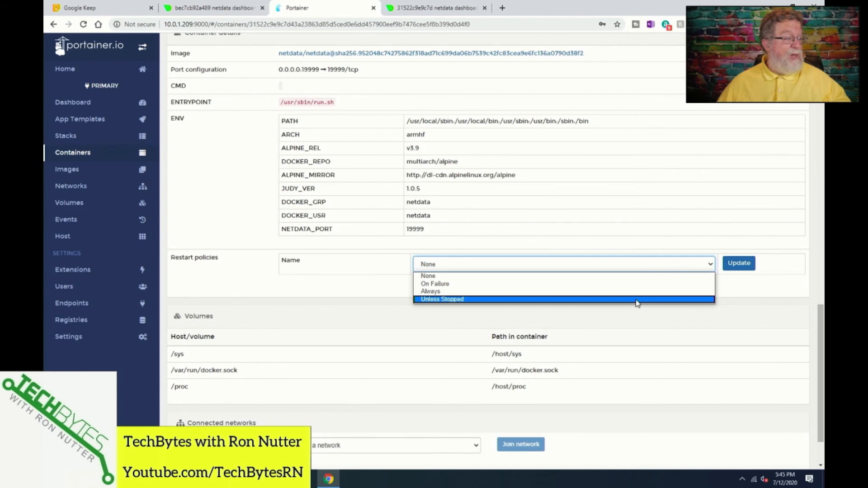
pyautogui.click(441, 299)
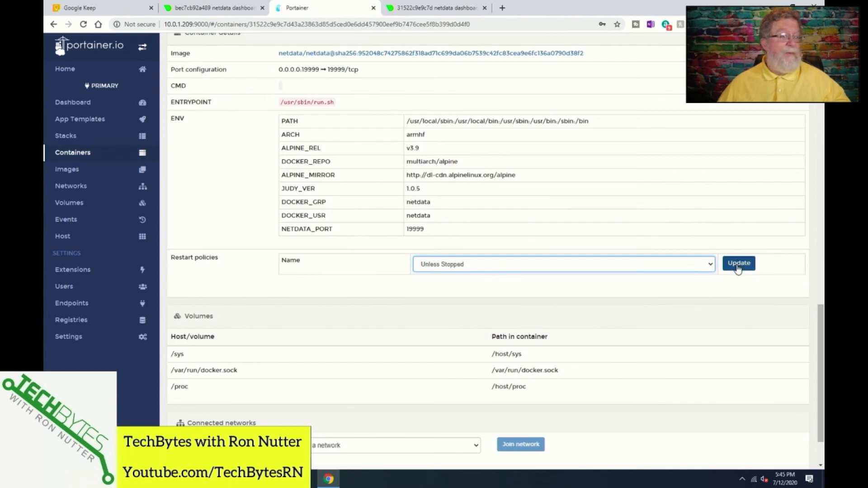
pyautogui.click(738, 264)
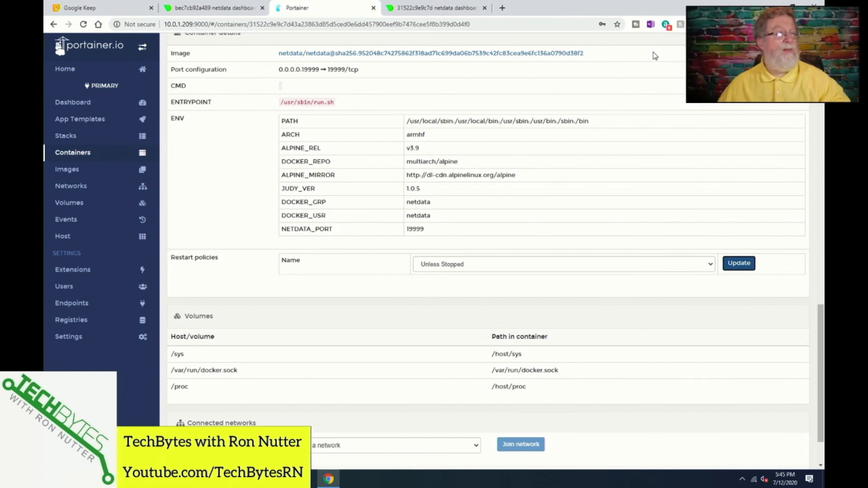
pyautogui.moveTo(268, 6)
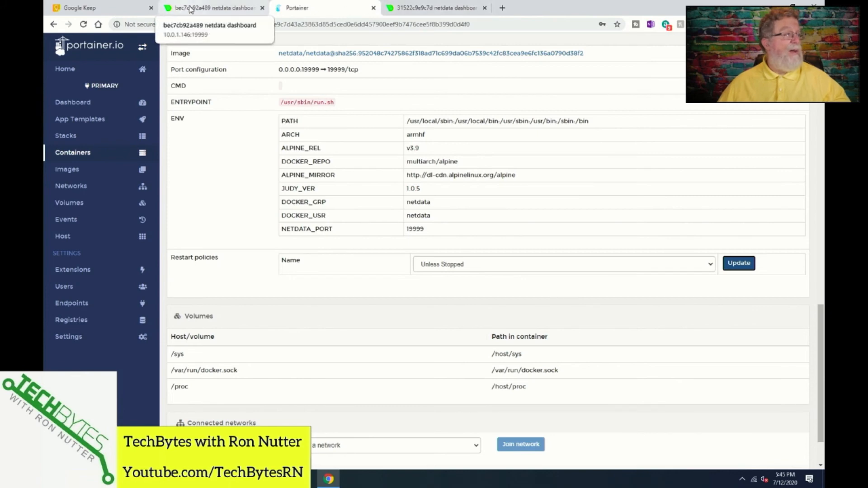
# Glance at the old Netdata tab, then open Portainer's Containers list showing netdata healthy.
pyautogui.click(192, 8)
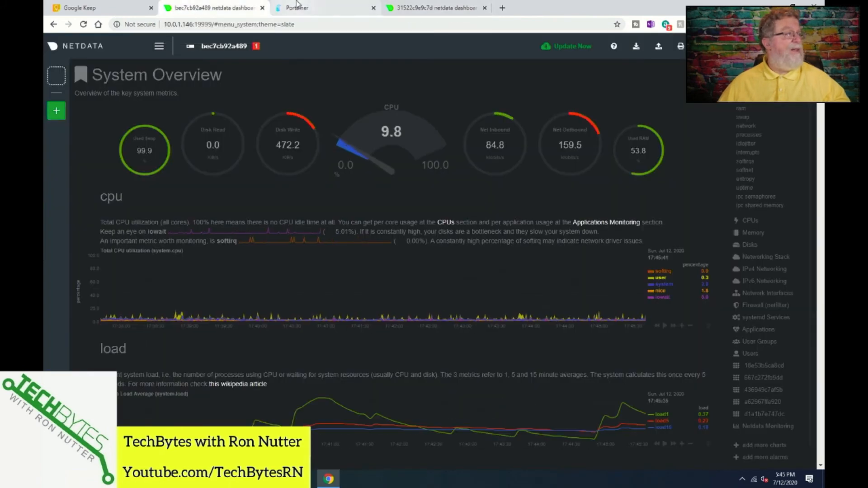
pyautogui.click(299, 8)
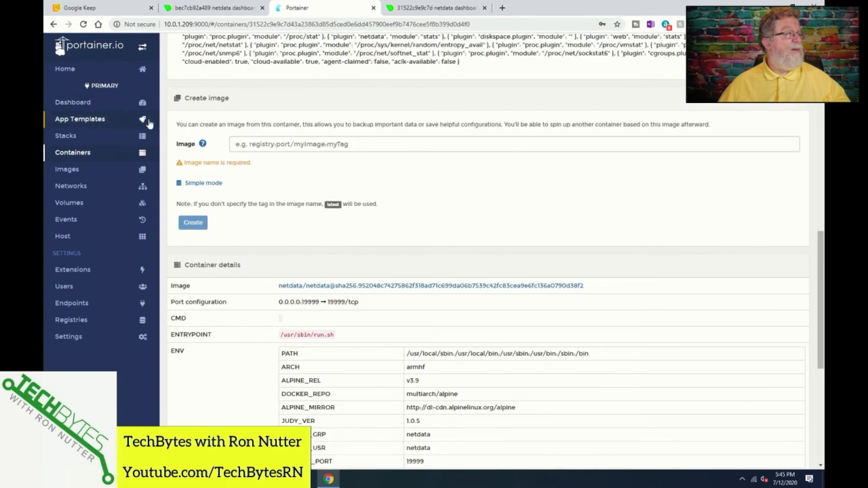
pyautogui.click(72, 102)
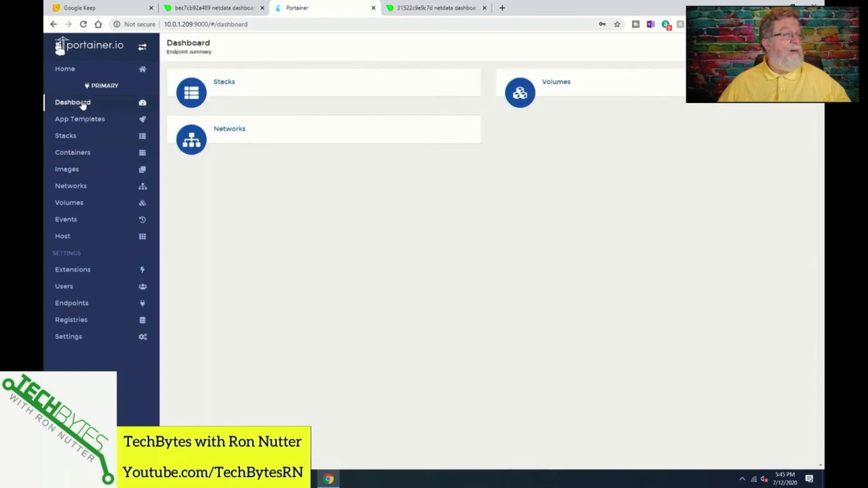
pyautogui.click(72, 152)
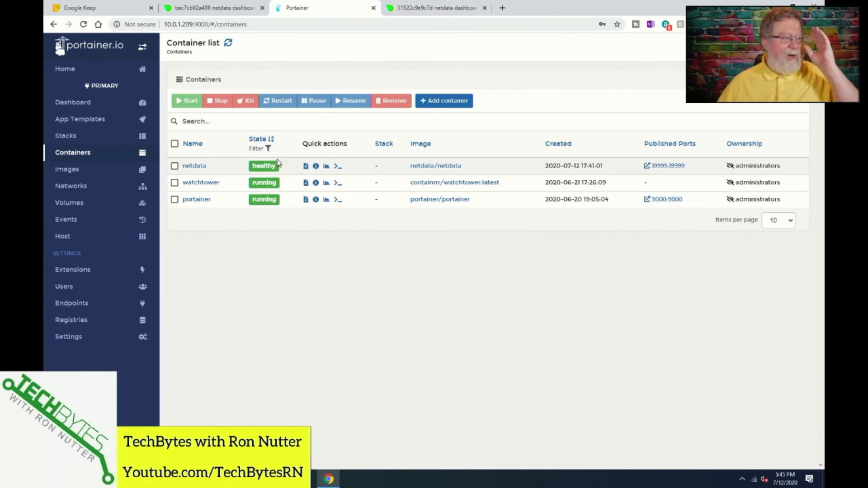
pyautogui.moveTo(323, 195)
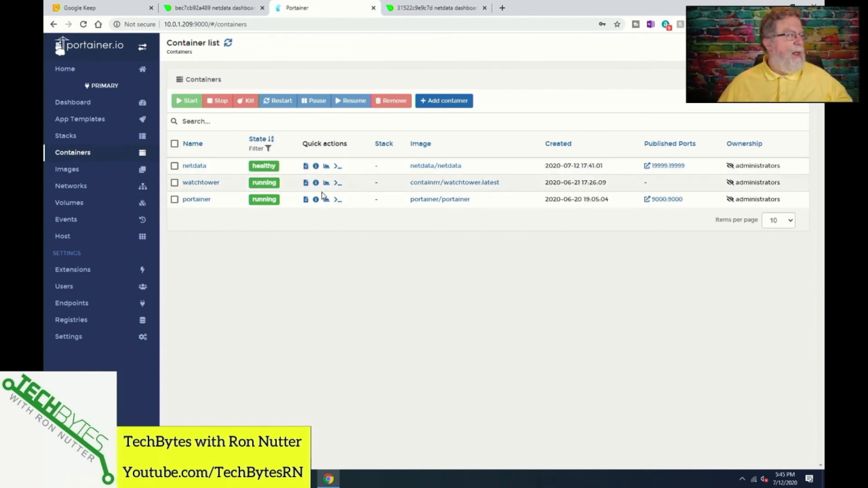
pyautogui.moveTo(615, 200)
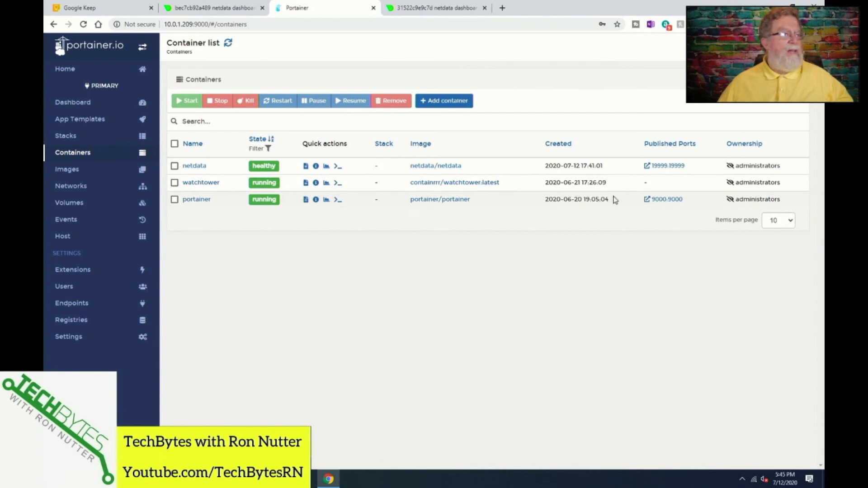